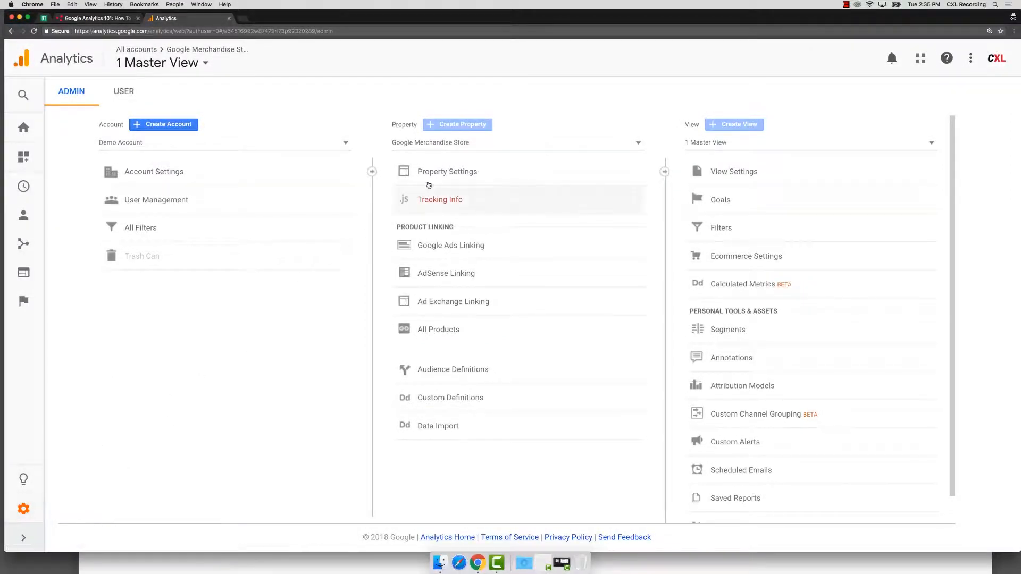
# Step: Open Property Settings for the Google Merchandise Store property from Admin
pyautogui.click(447, 171)
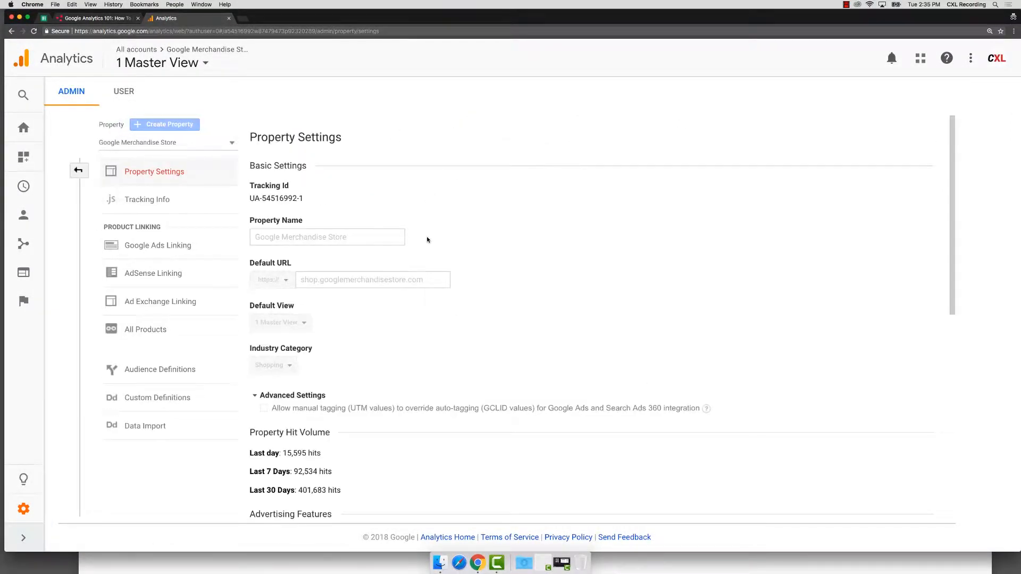
# Step: Scroll the property settings down to the Advertising Features section
pyautogui.scroll(-3)
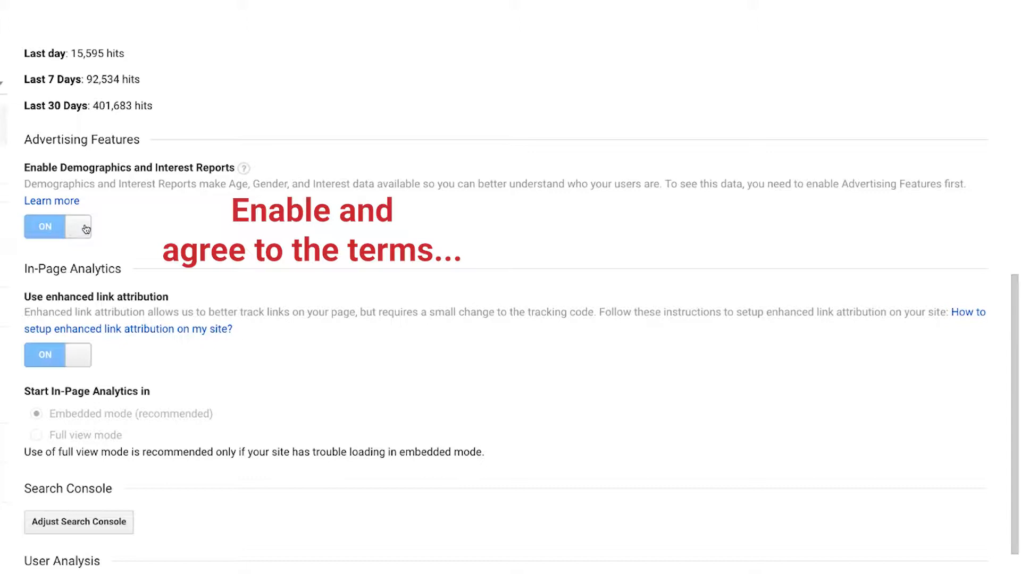
pyautogui.moveTo(95, 179)
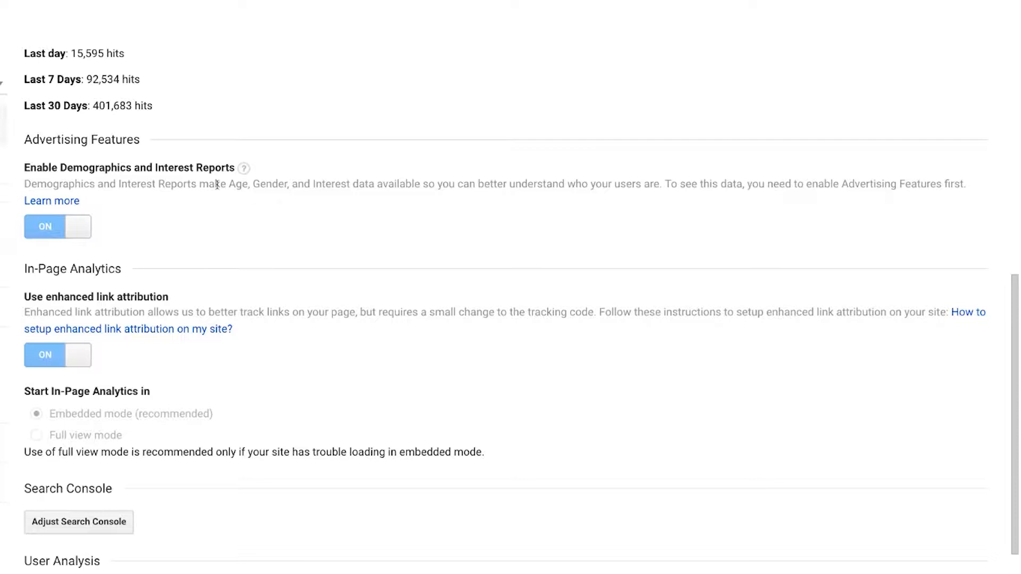
pyautogui.moveTo(247, 202)
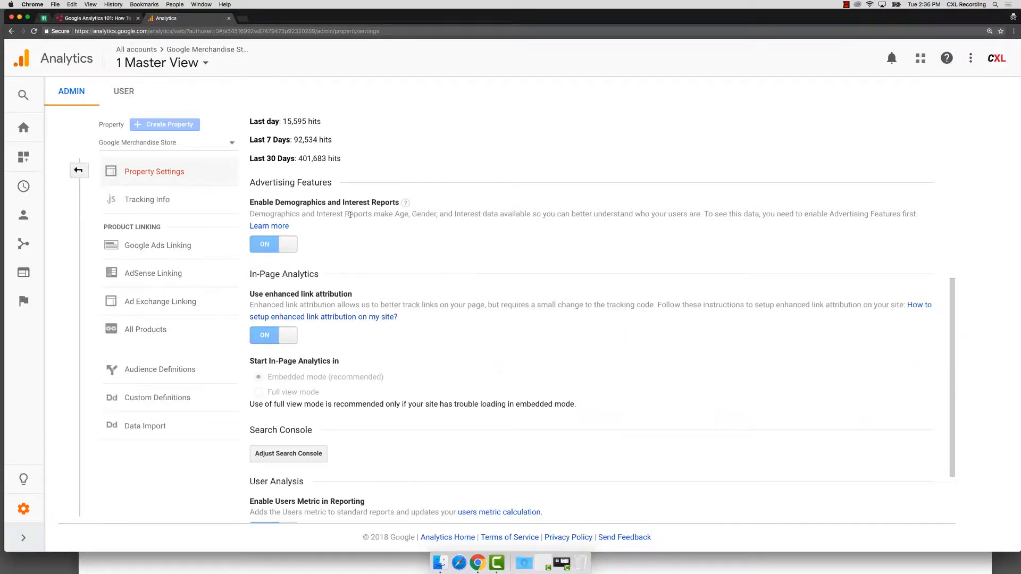
pyautogui.moveTo(273, 261)
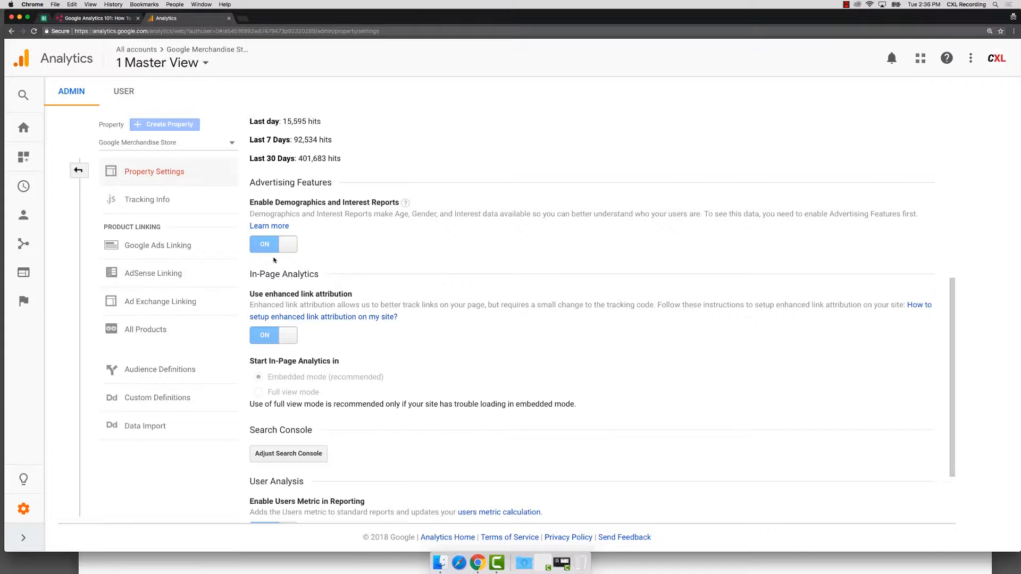
pyautogui.moveTo(23, 216)
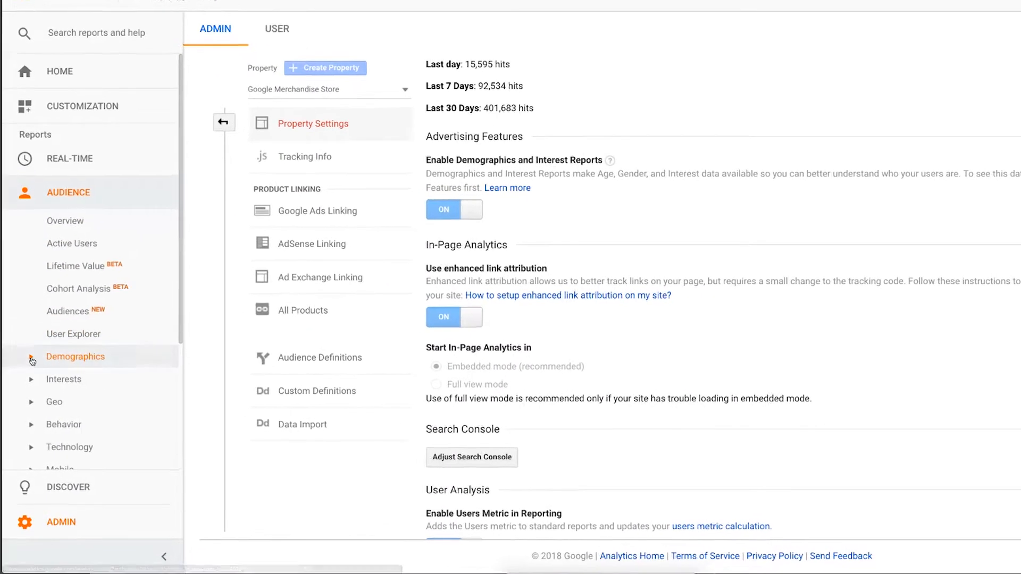
# Step: Expand Audience > Demographics and Interests in the Reports sidebar
pyautogui.click(75, 356)
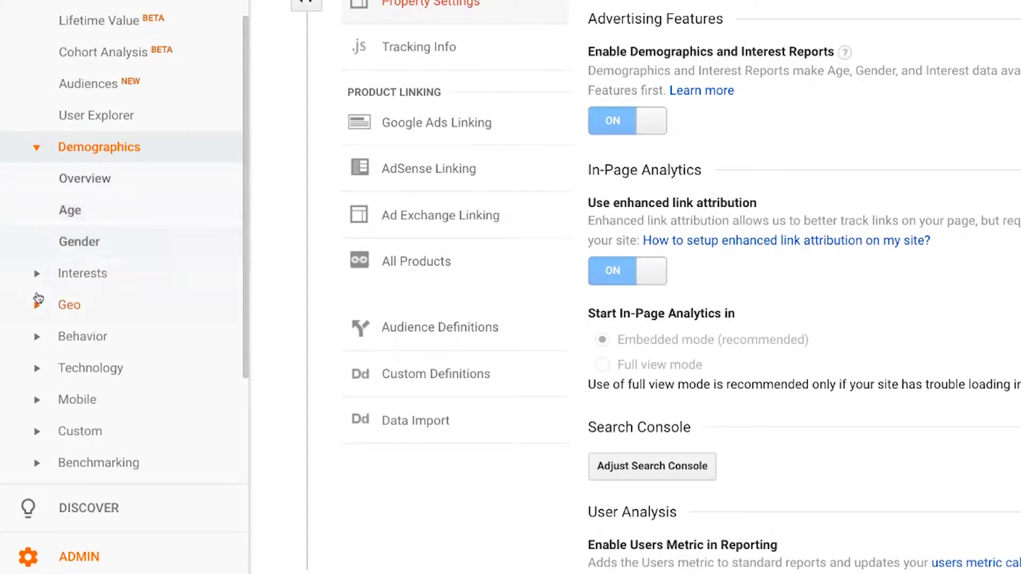
pyautogui.click(83, 273)
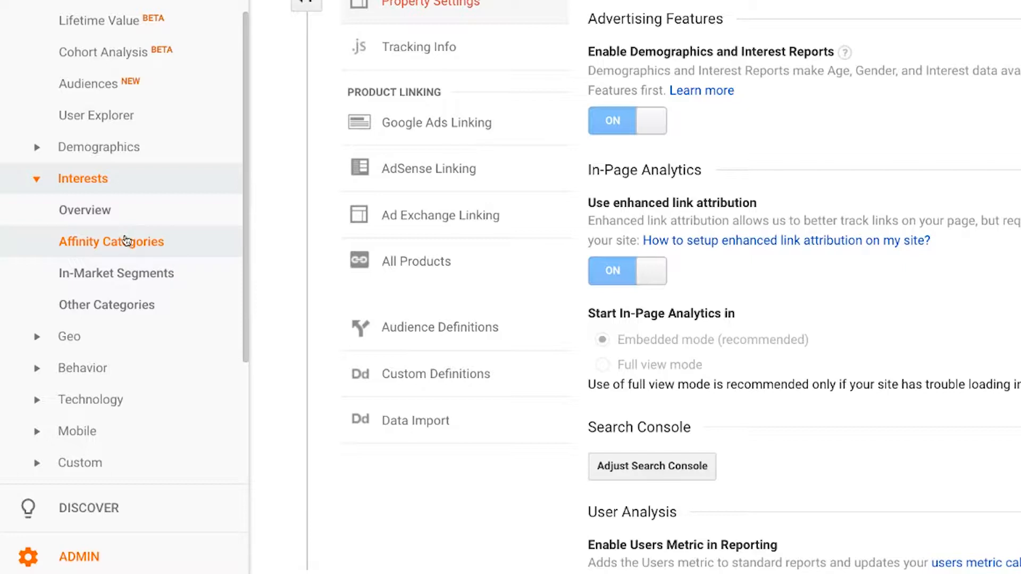
pyautogui.moveTo(101, 249)
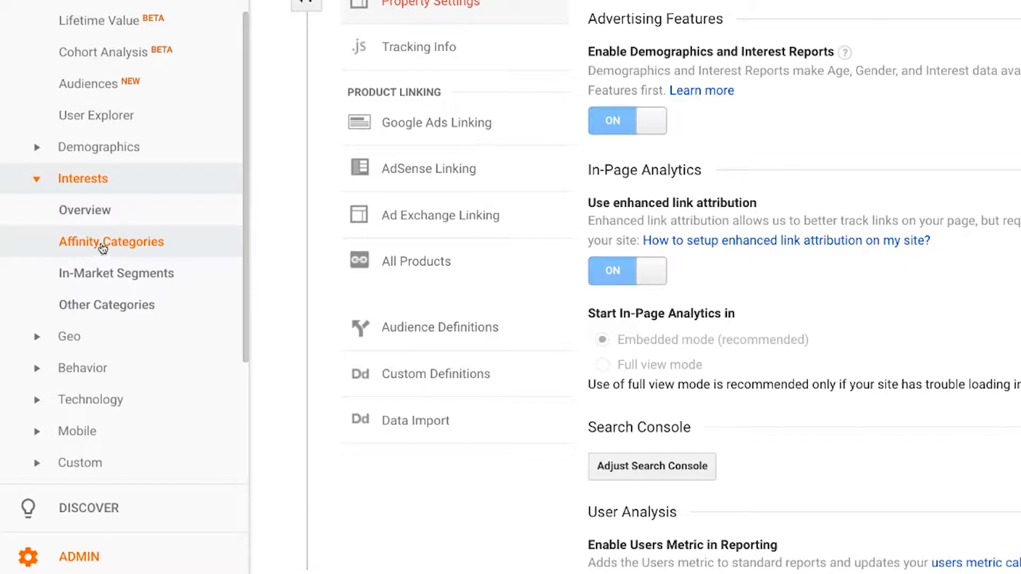
pyautogui.moveTo(125, 249)
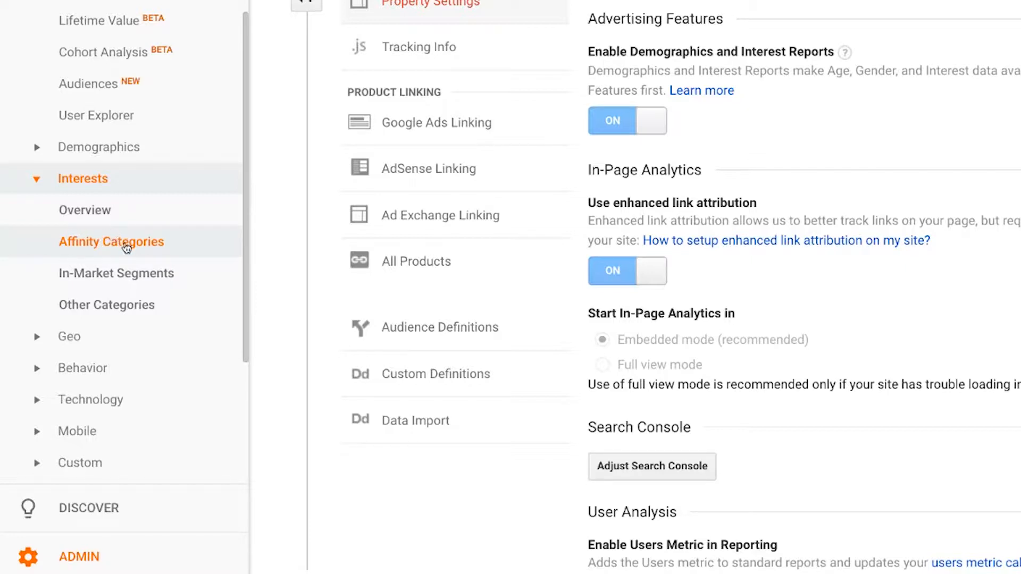
pyautogui.moveTo(96, 261)
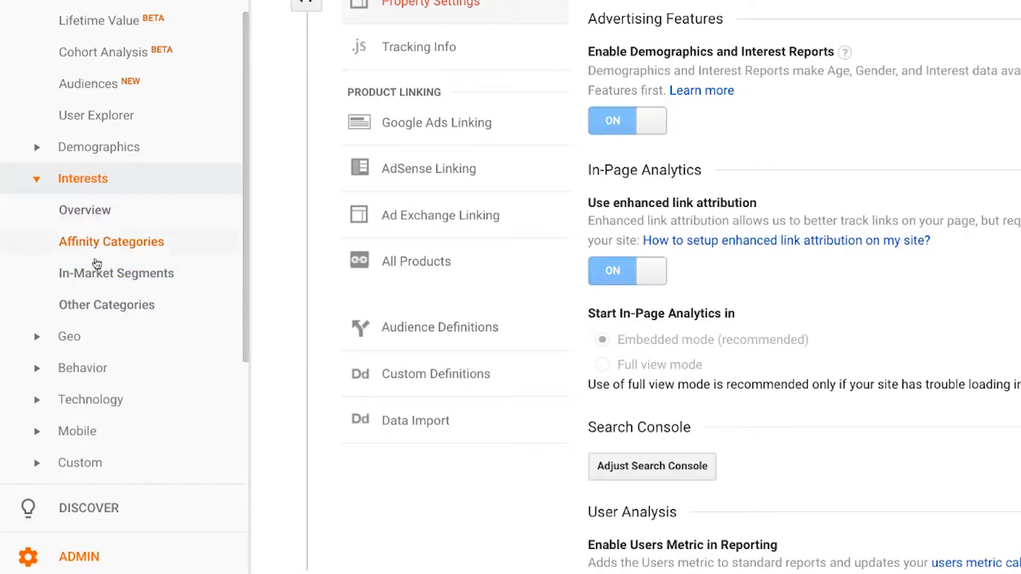
pyautogui.moveTo(428, 168)
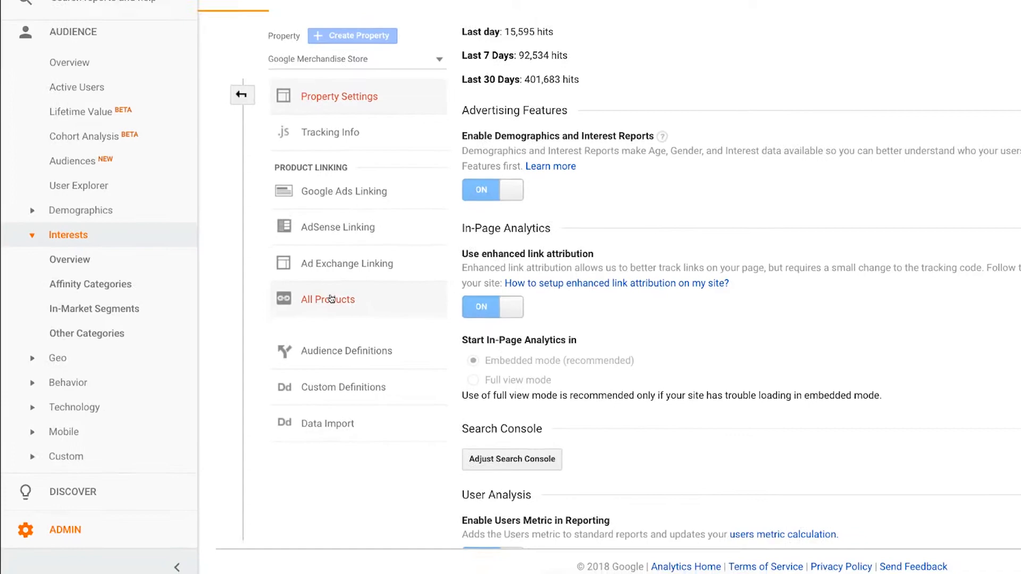
# Step: Review All Products linking, showing Google Ads and Search Console linked, AdSense unlinked
pyautogui.click(328, 300)
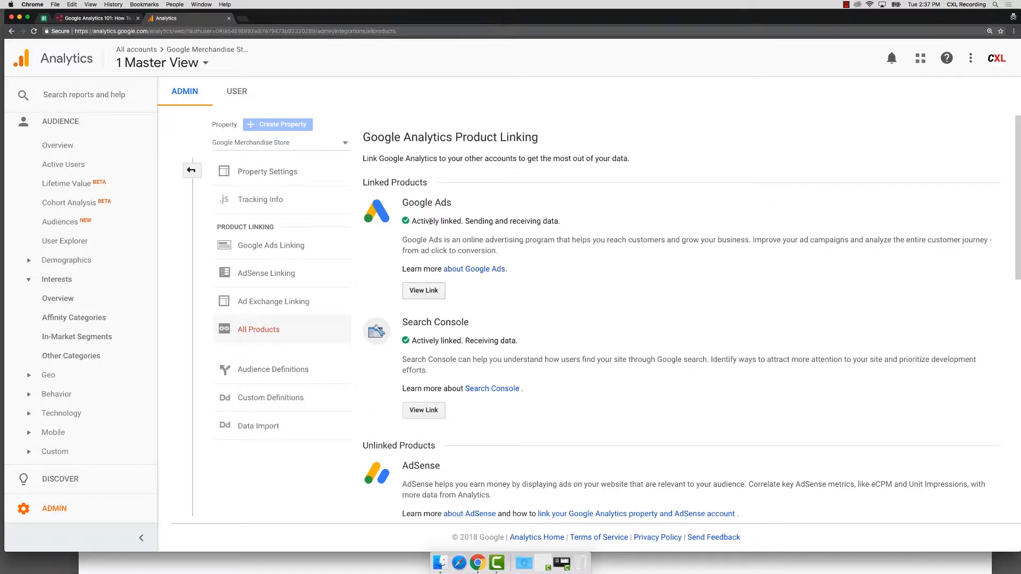
pyautogui.scroll(-3)
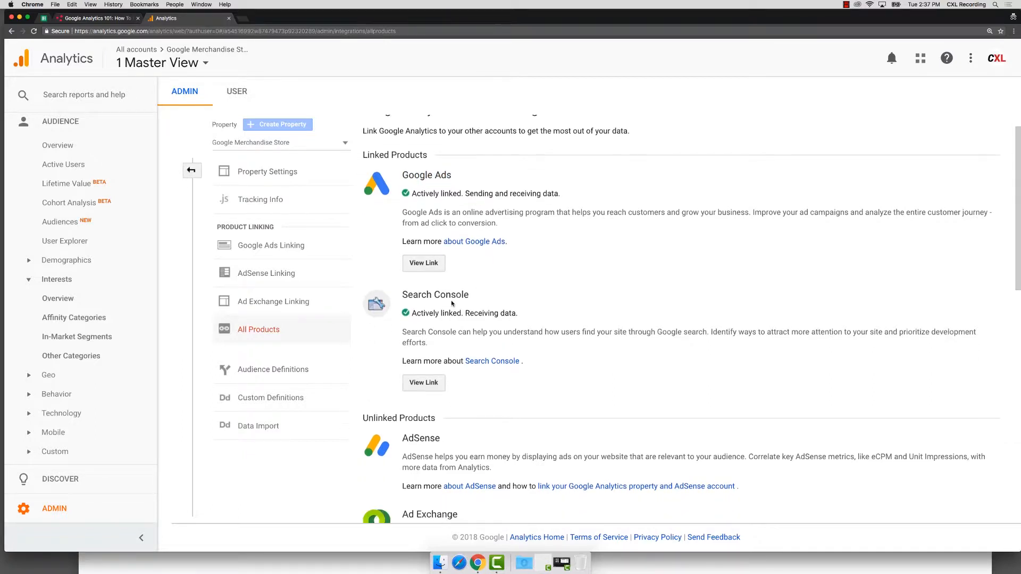
pyautogui.doubleClick(435, 294)
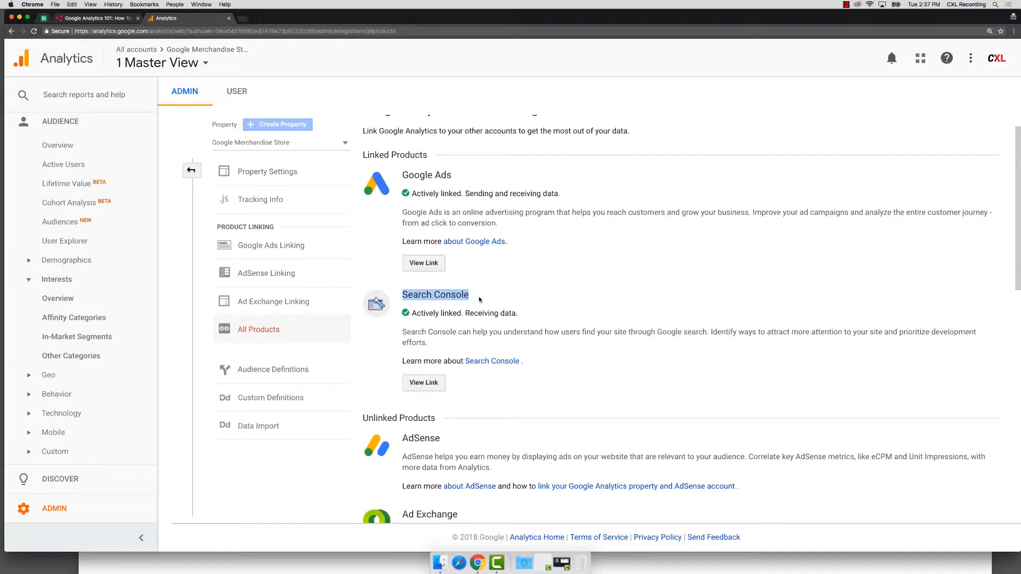
pyautogui.moveTo(458, 392)
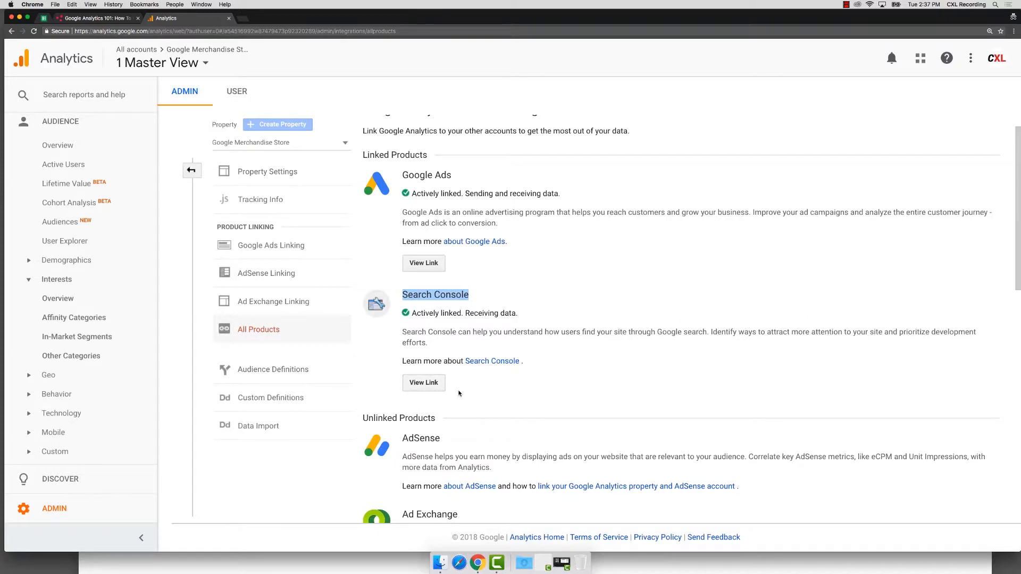
pyautogui.moveTo(423, 382)
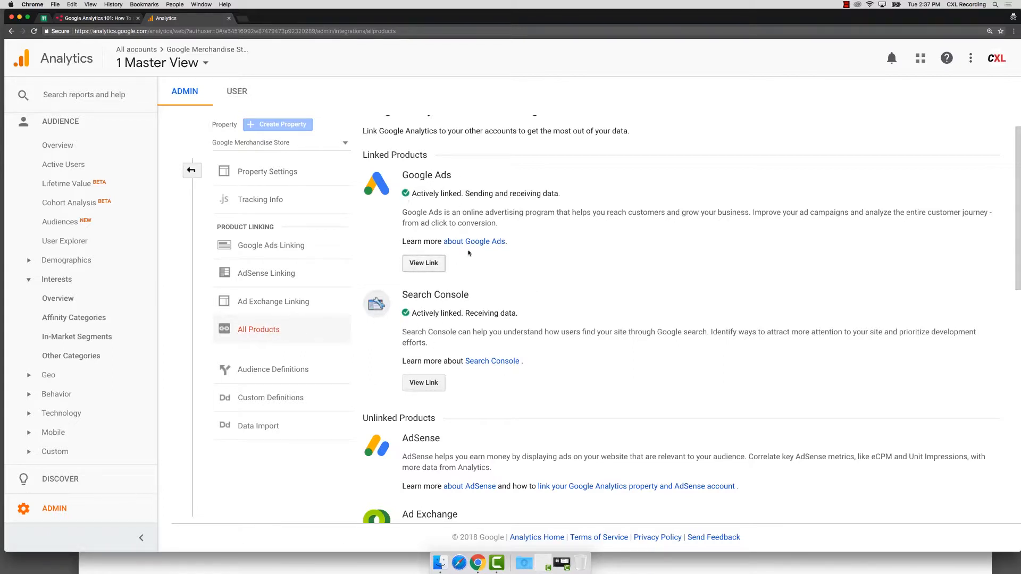
pyautogui.moveTo(68, 183)
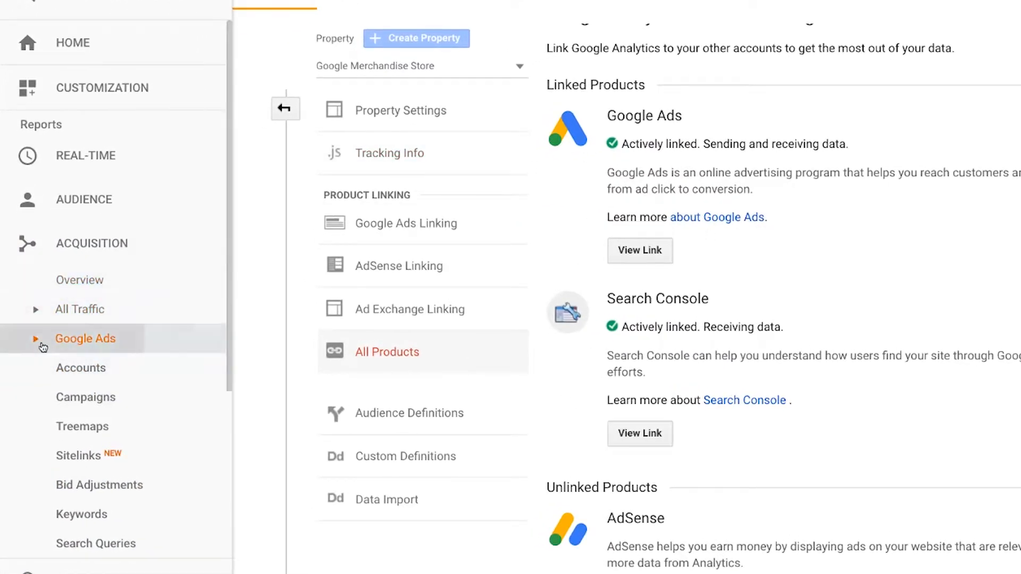
# Step: Expand Acquisition > Search Console to show Landing Pages, Countries, Devices and Queries
pyautogui.click(96, 350)
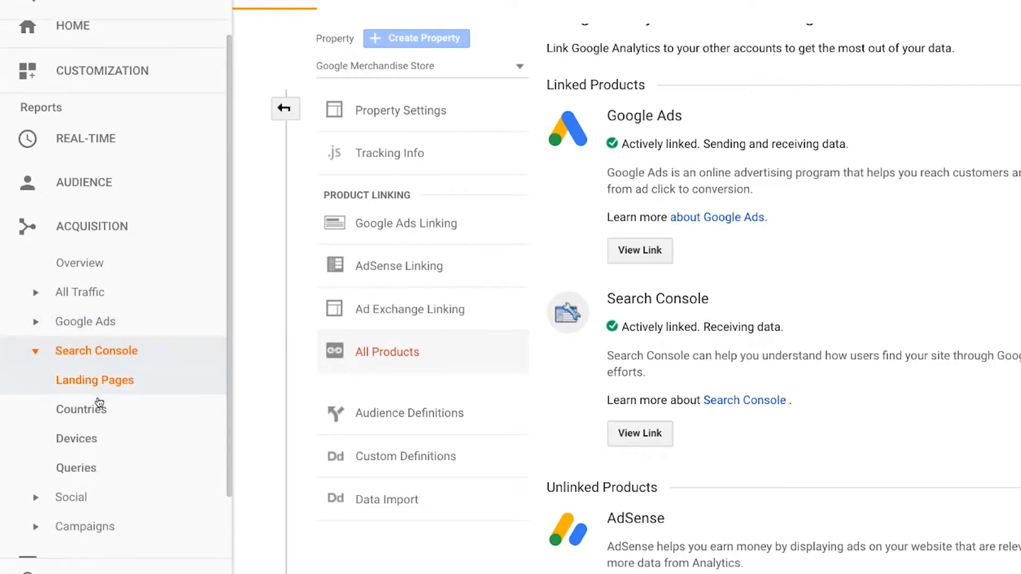
pyautogui.moveTo(565, 461)
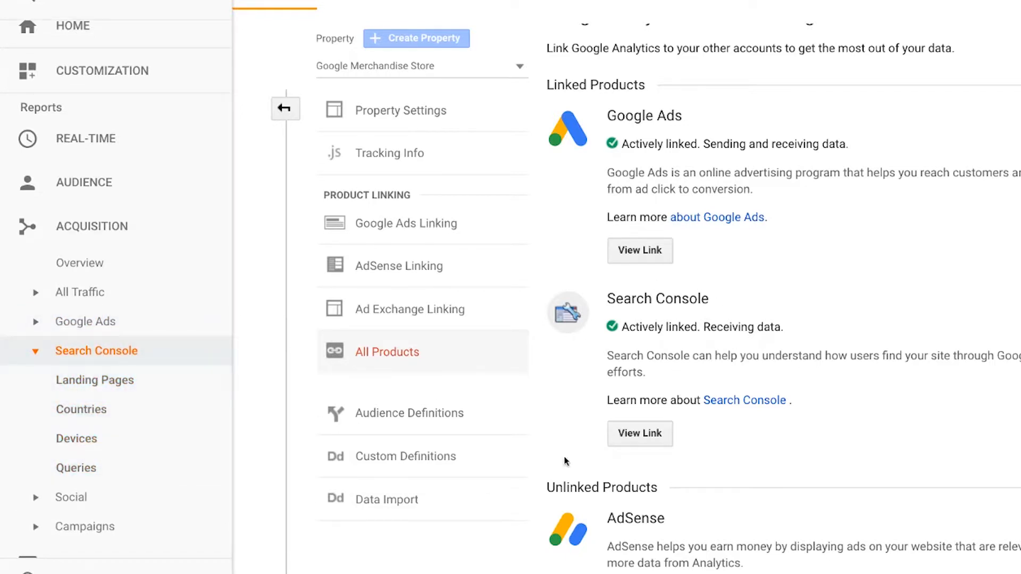